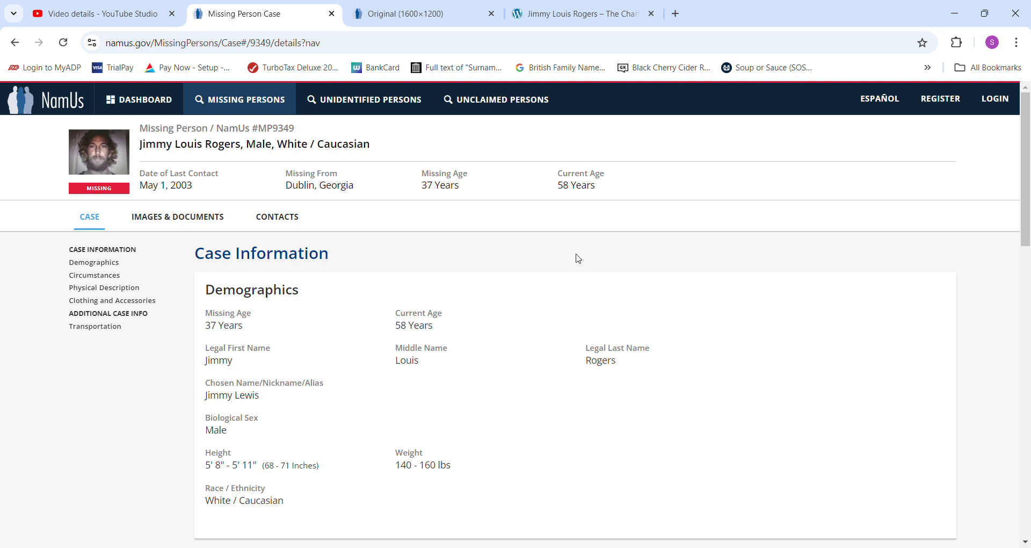
mouse_move(681, 291)
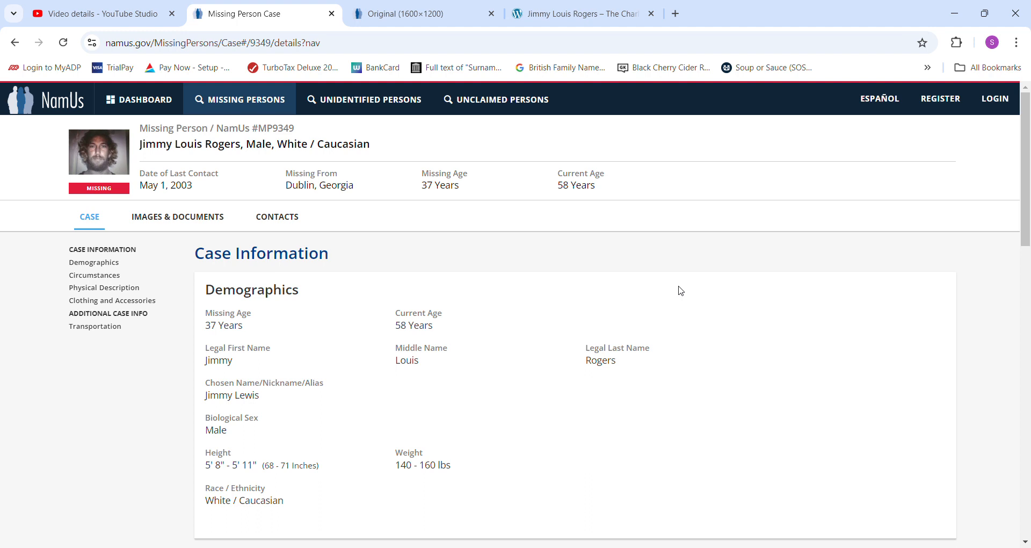
mouse_move(981, 476)
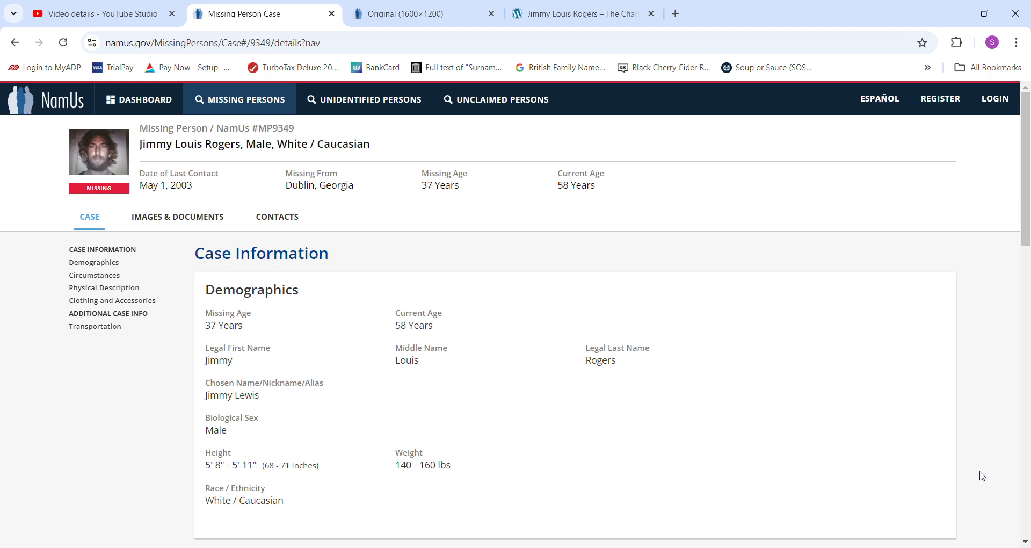
Review the remaining NamUs case sections, then show the full-size Original (1600×1200) photo of the missing man.
scroll("down", 3)
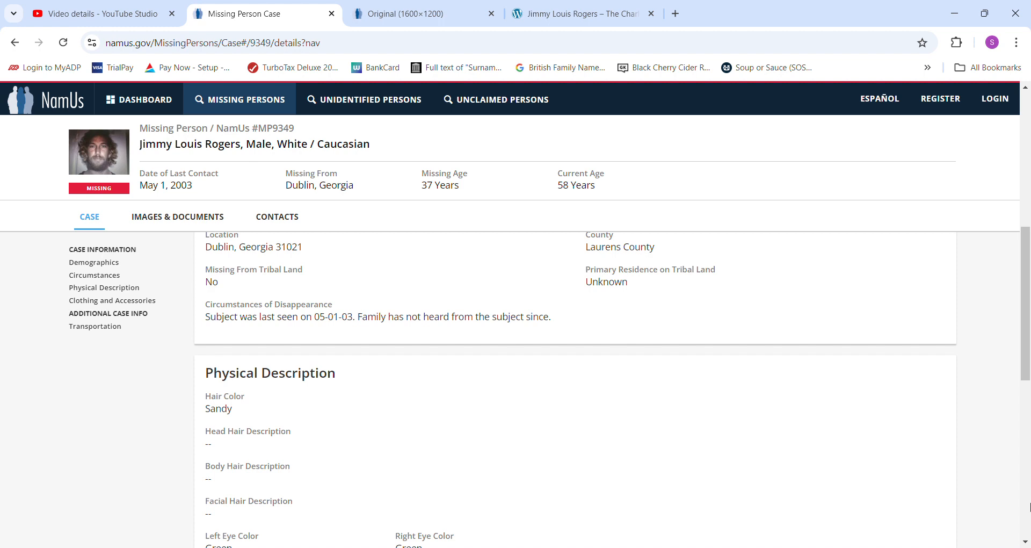
mouse_move(1025, 541)
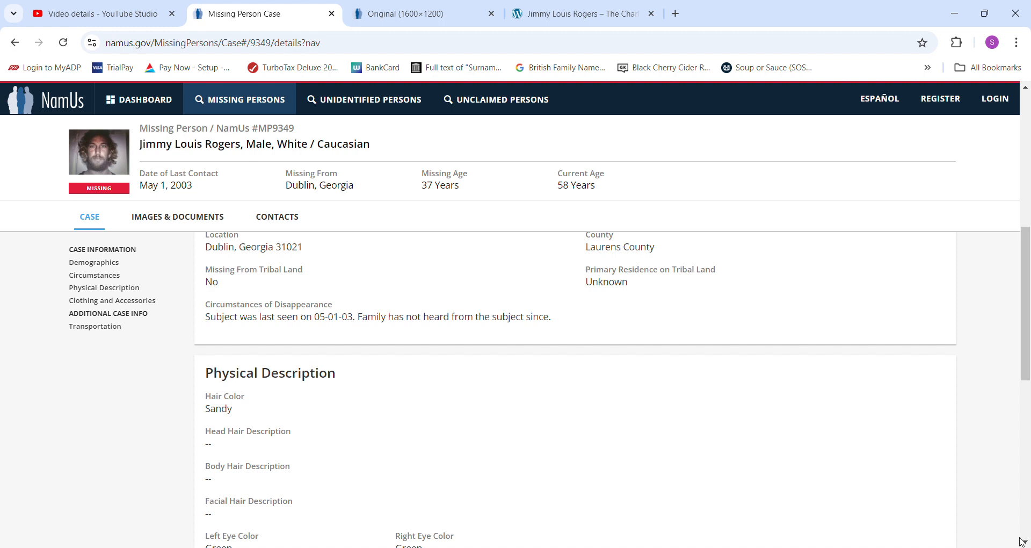
scroll("down", 3)
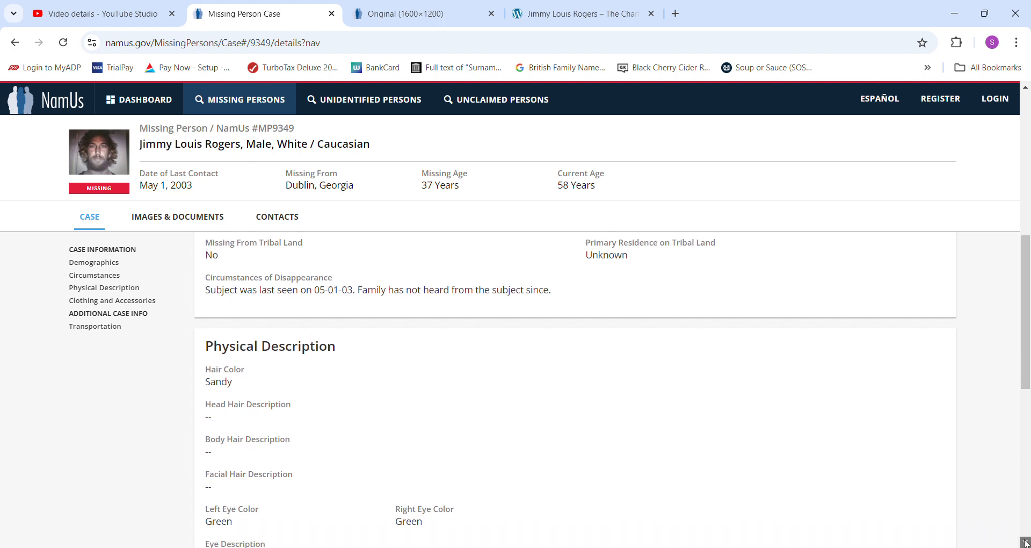
scroll("down", 3)
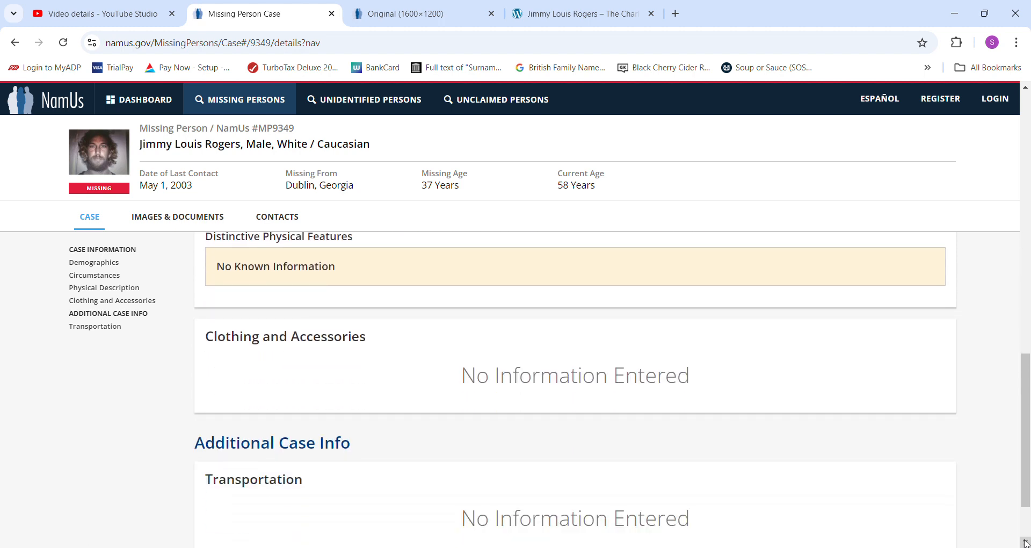
scroll("down", 3)
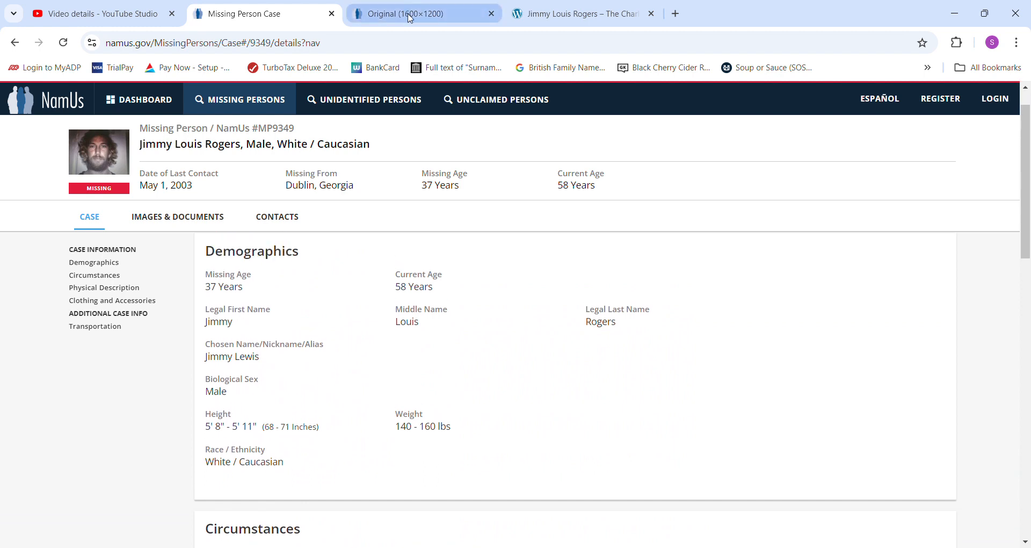
left_click(421, 12)
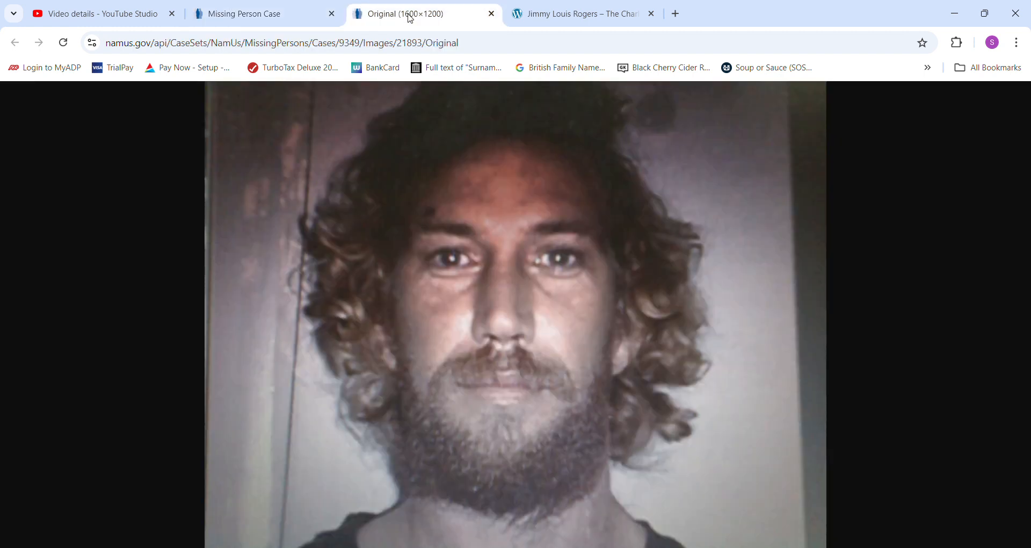
Switch to The Charley Project profile for Jimmy Louis Rogers.
left_click(581, 13)
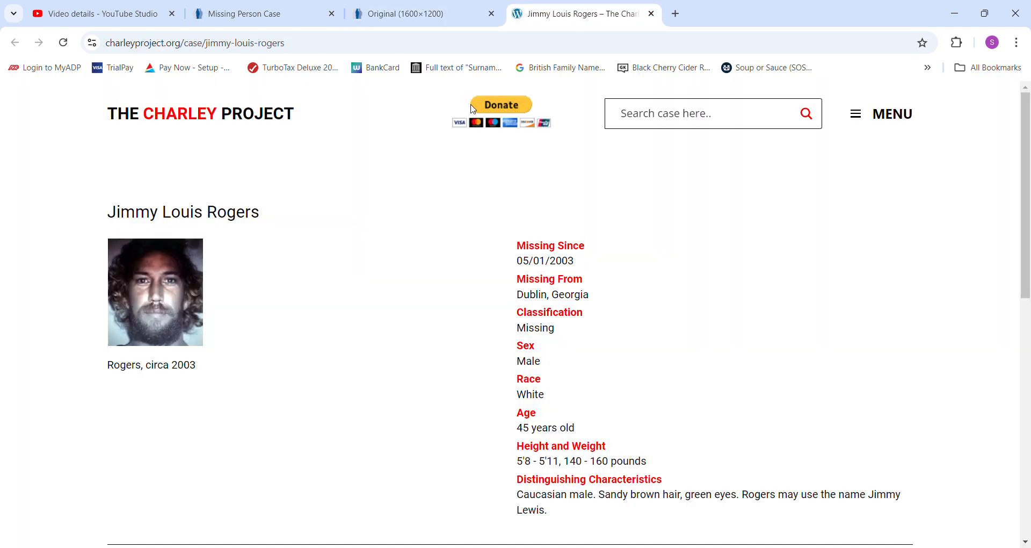
mouse_move(347, 239)
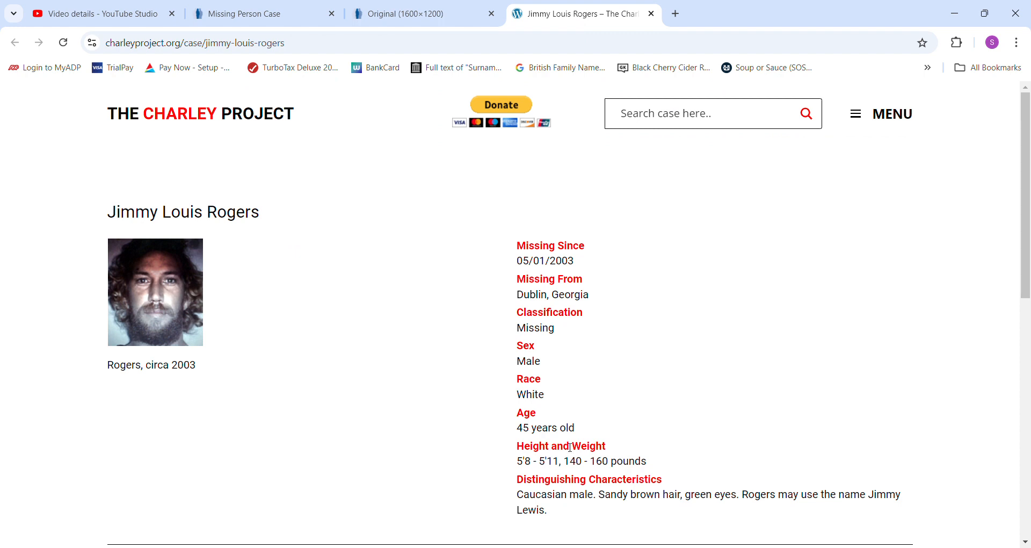
mouse_move(594, 541)
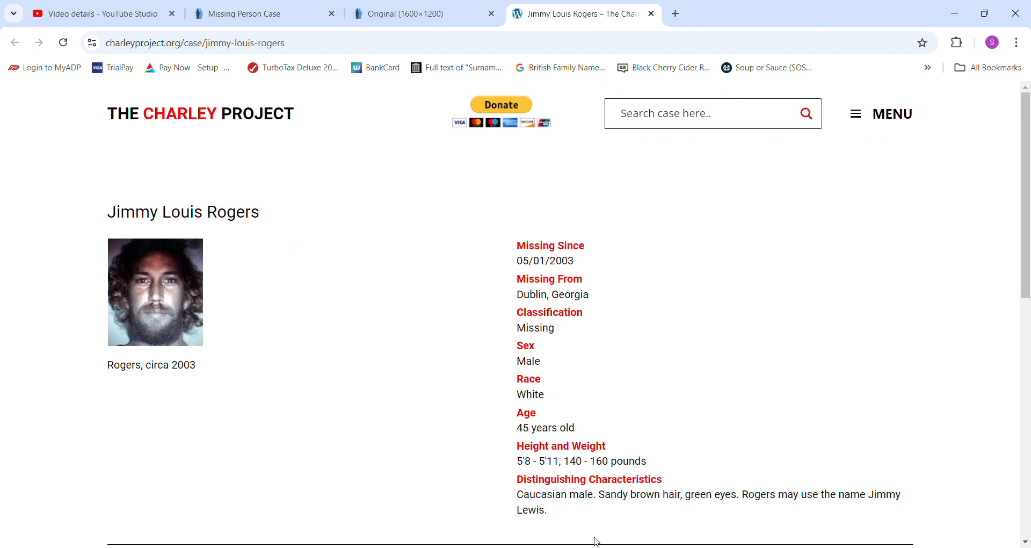
mouse_move(895, 512)
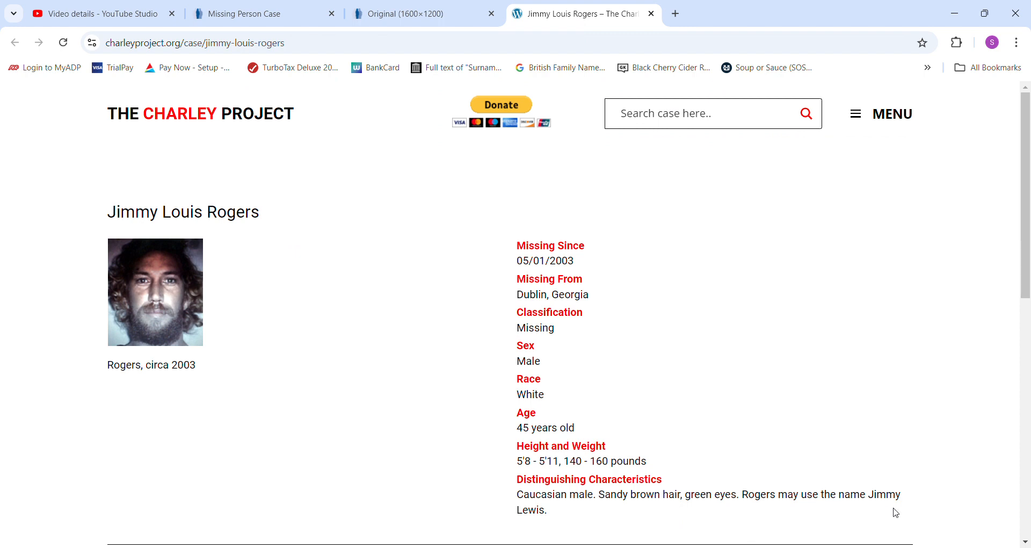
Read the Details of Disappearance and source information, then return to the NamUs Missing Person Case record.
scroll("down", 3)
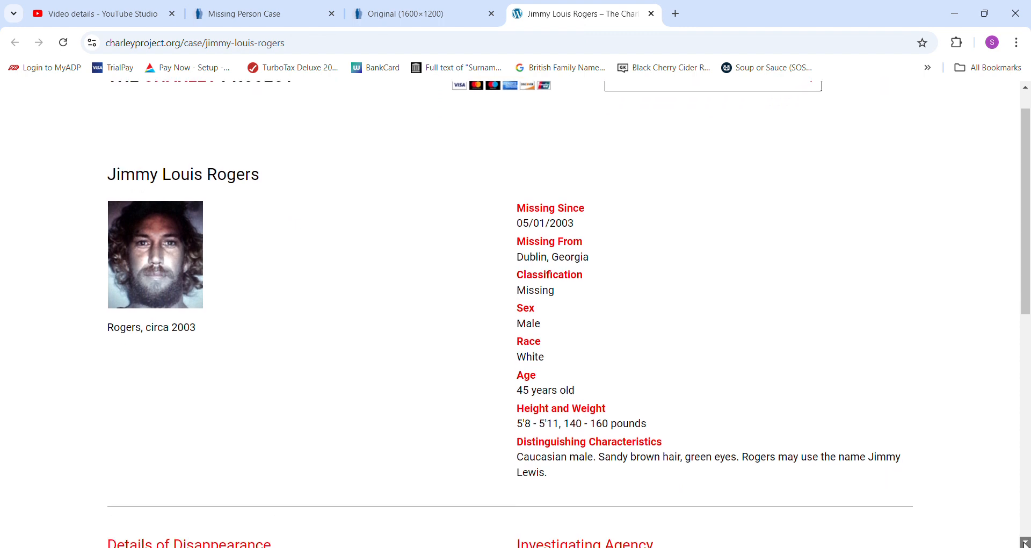
scroll("down", 3)
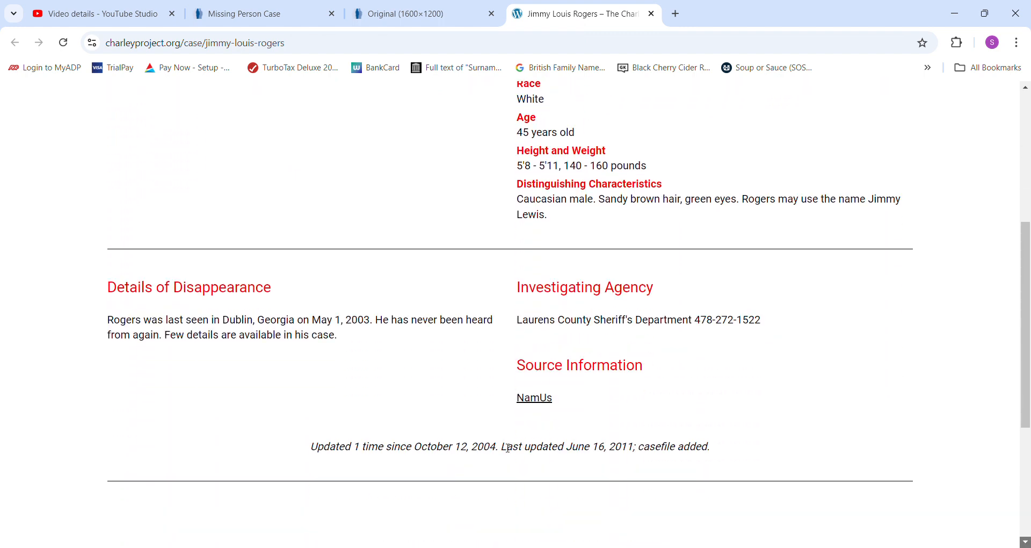
mouse_move(368, 351)
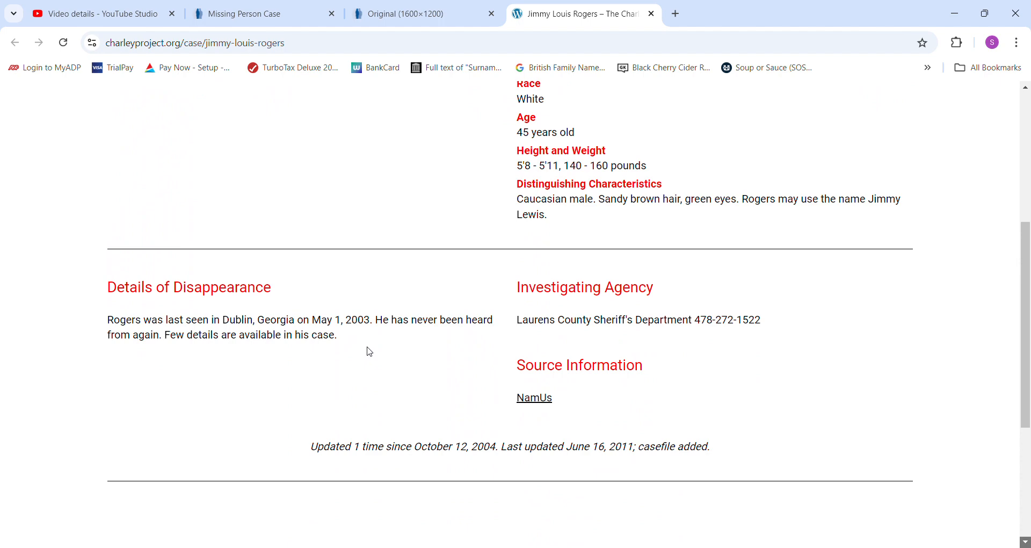
mouse_move(990, 258)
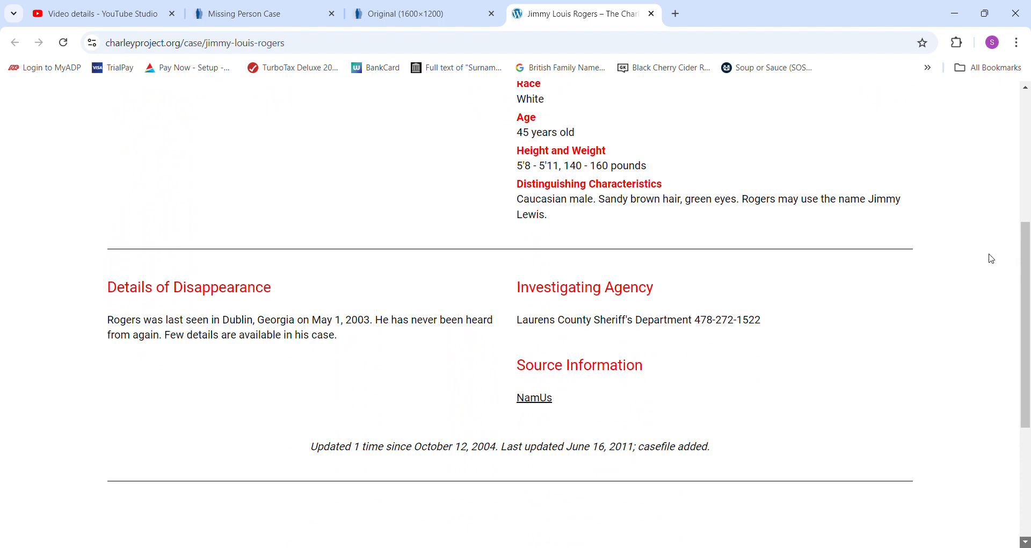
scroll("up", 3)
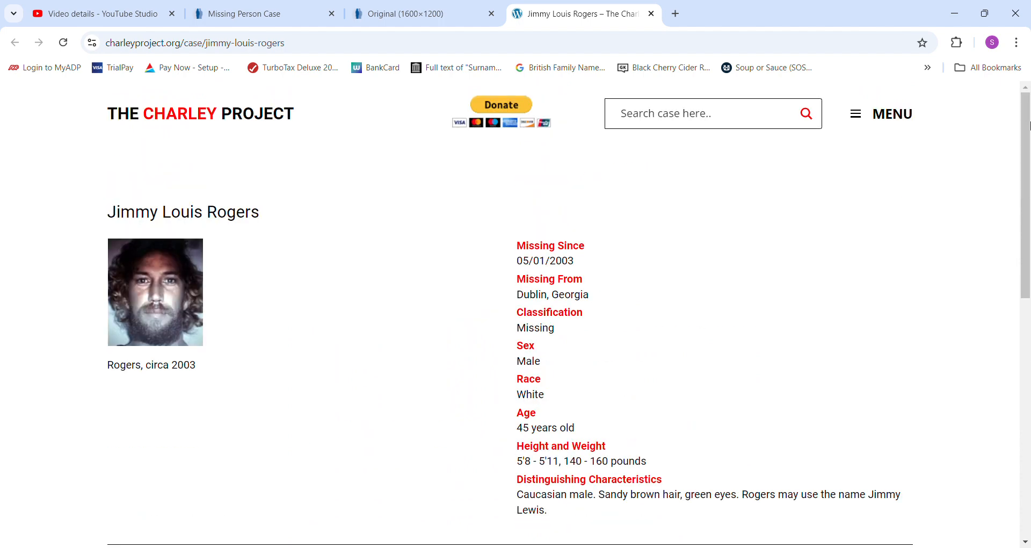
left_click(264, 13)
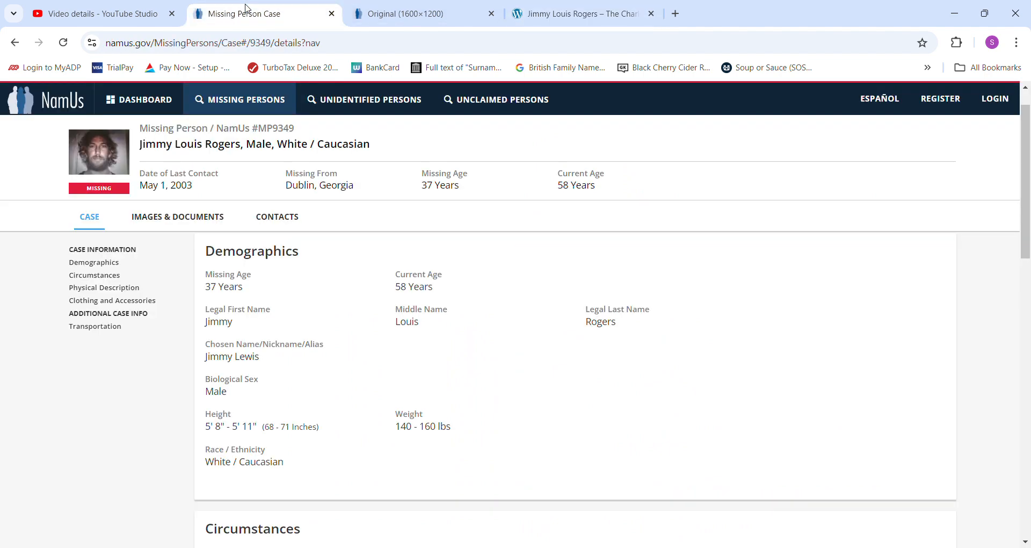
left_click(425, 13)
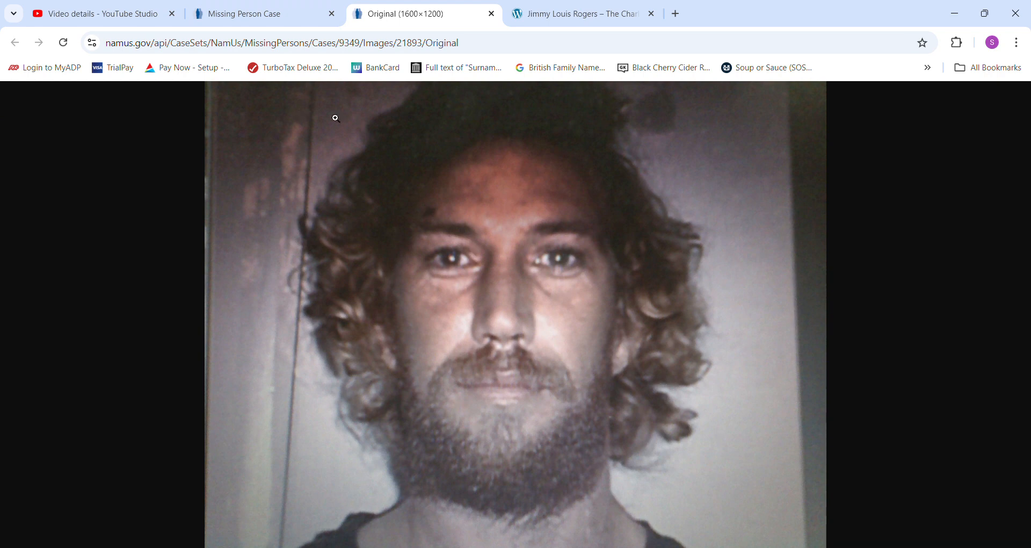
mouse_move(538, 147)
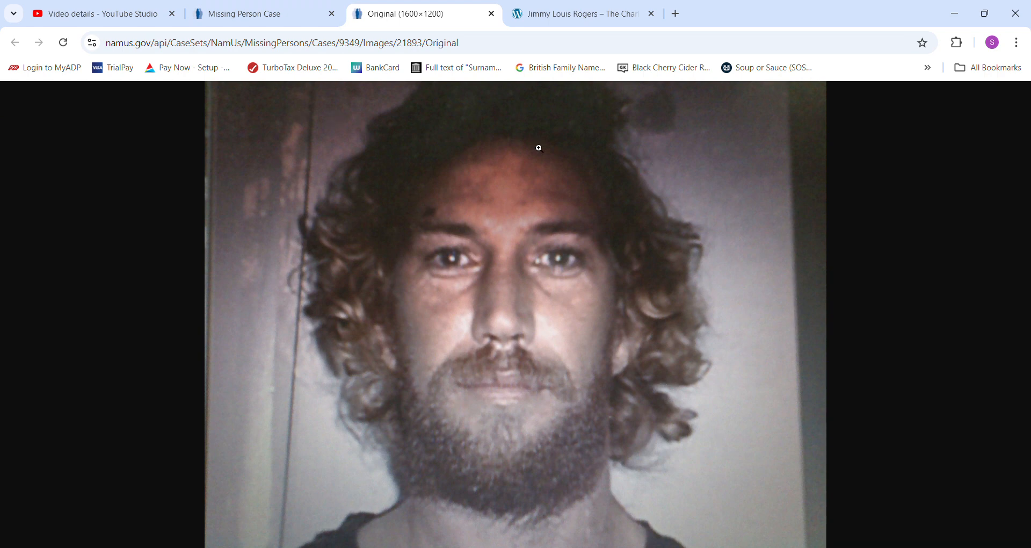